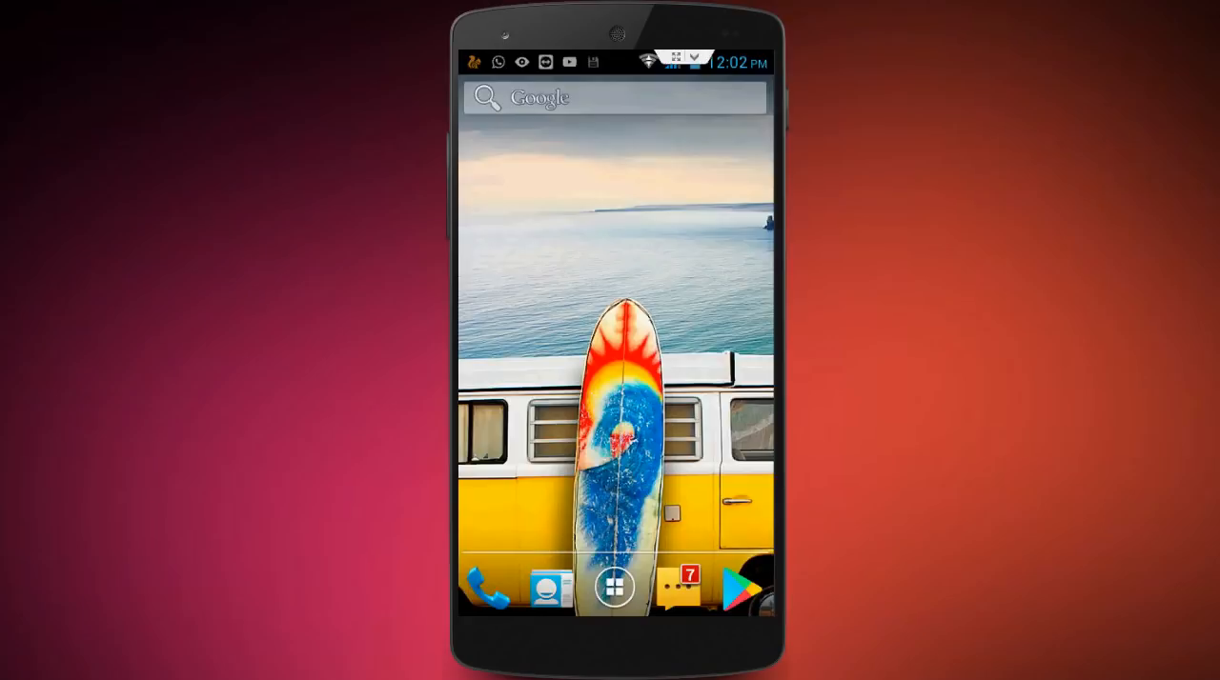
Reach the Settings app from the home screen's app drawer
click(613, 587)
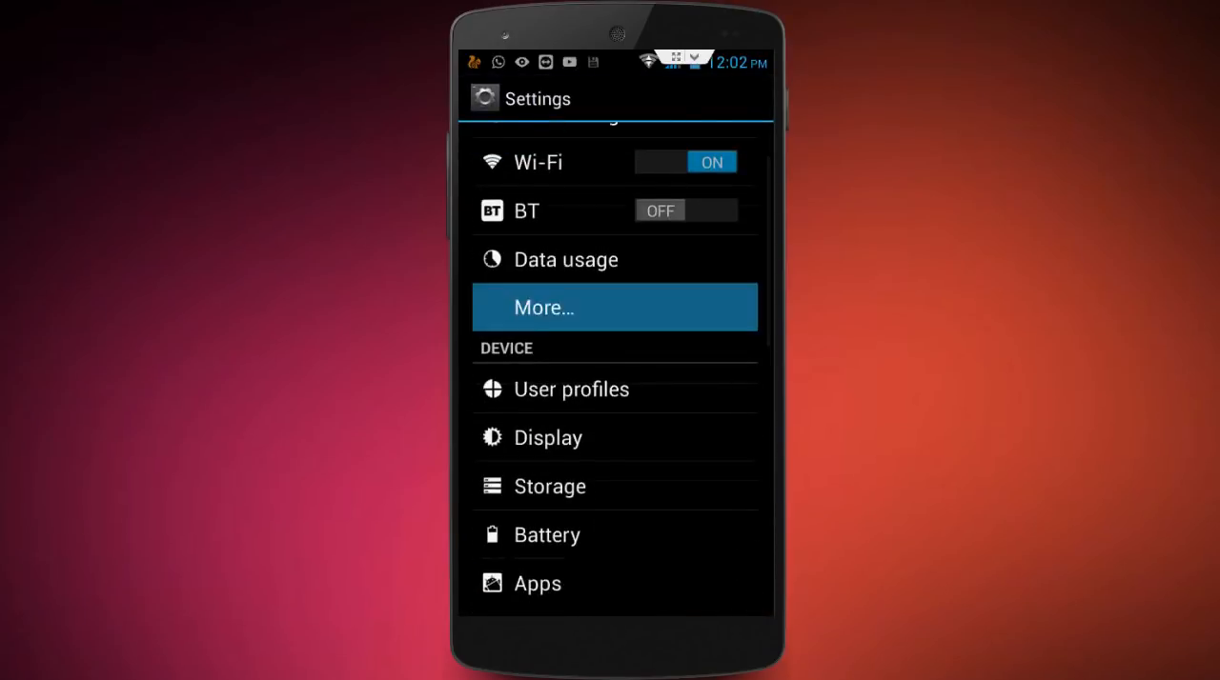
Set the network operator to choose automatically under Mobile networks, then return to mobile network settings
click(614, 307)
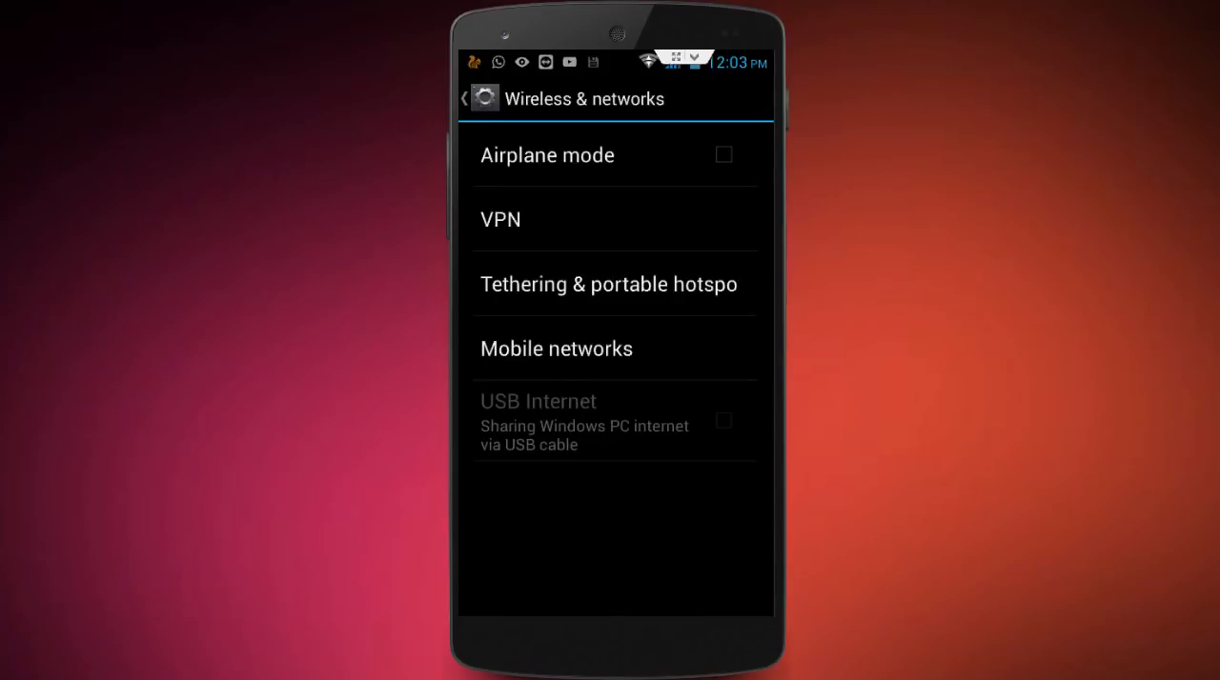
click(556, 349)
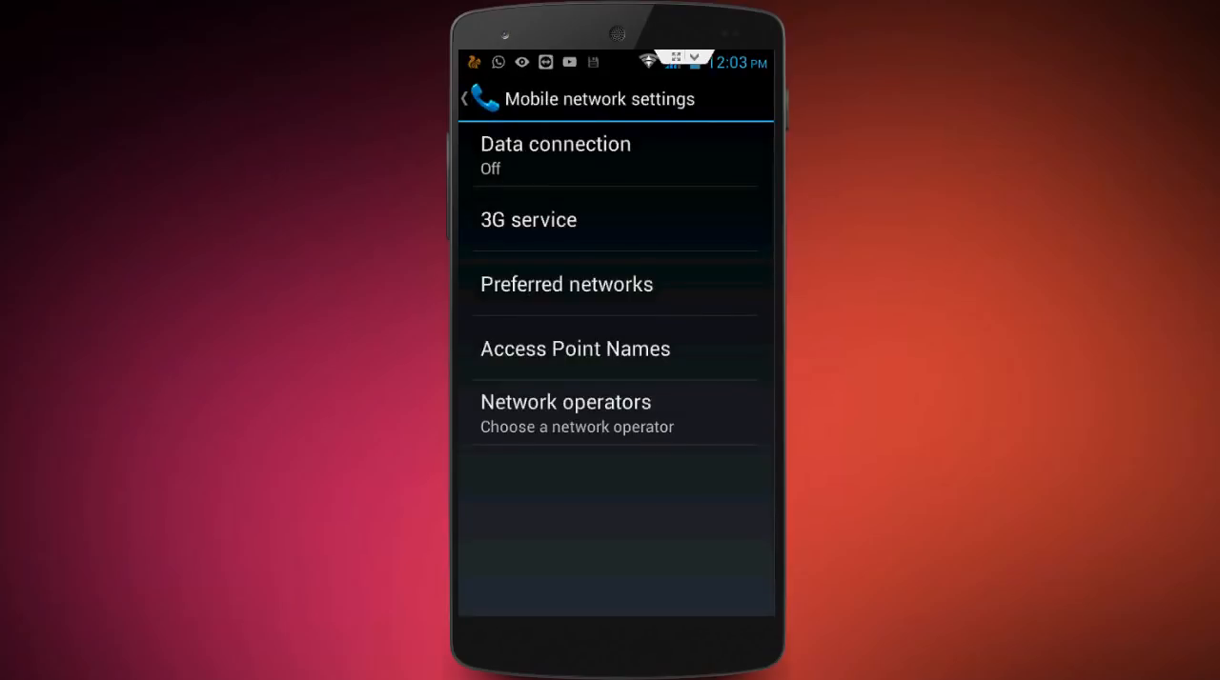
click(564, 400)
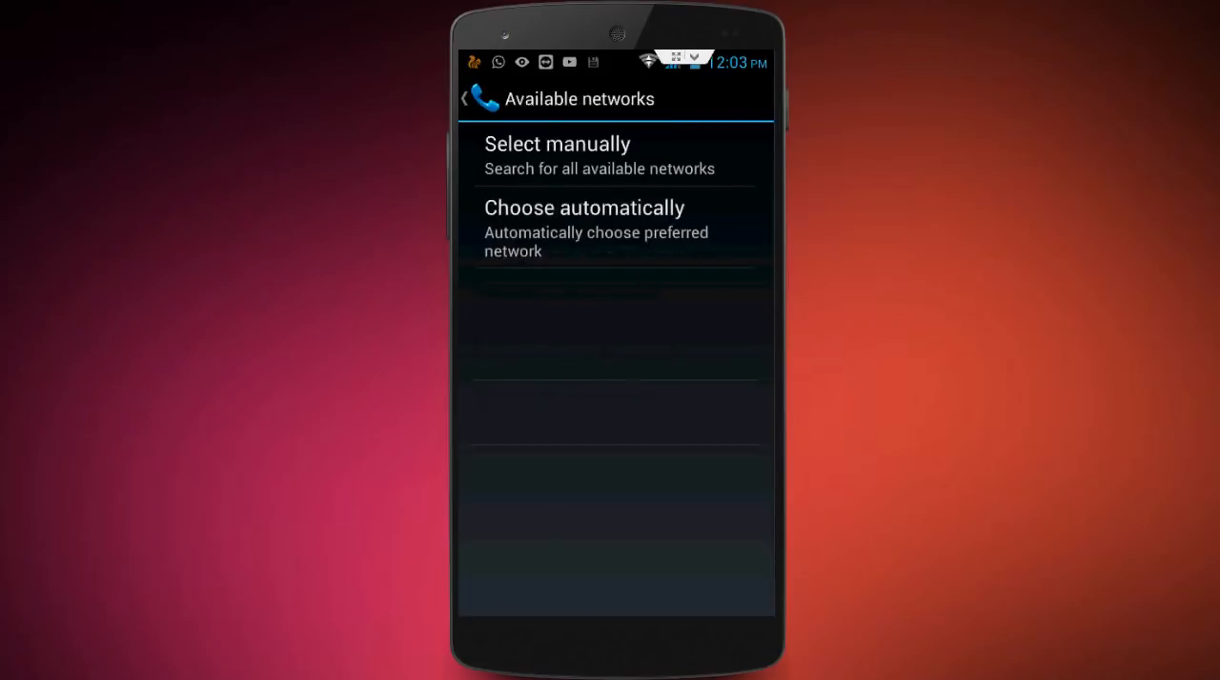
click(583, 208)
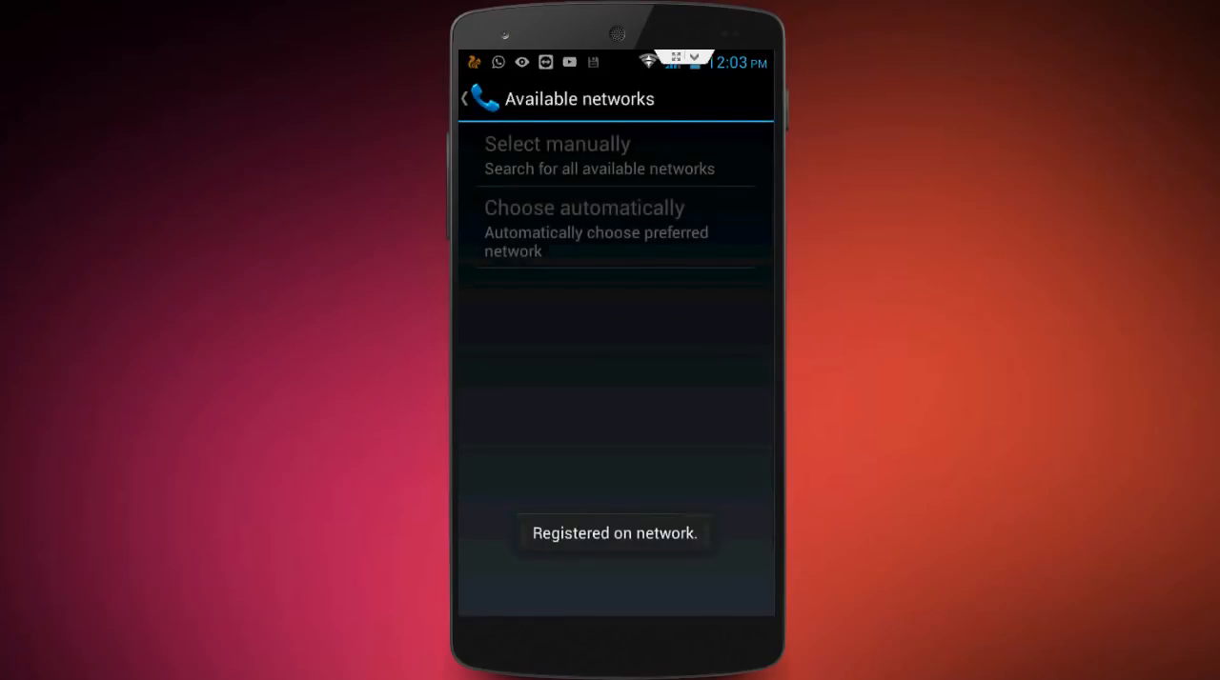
click(480, 99)
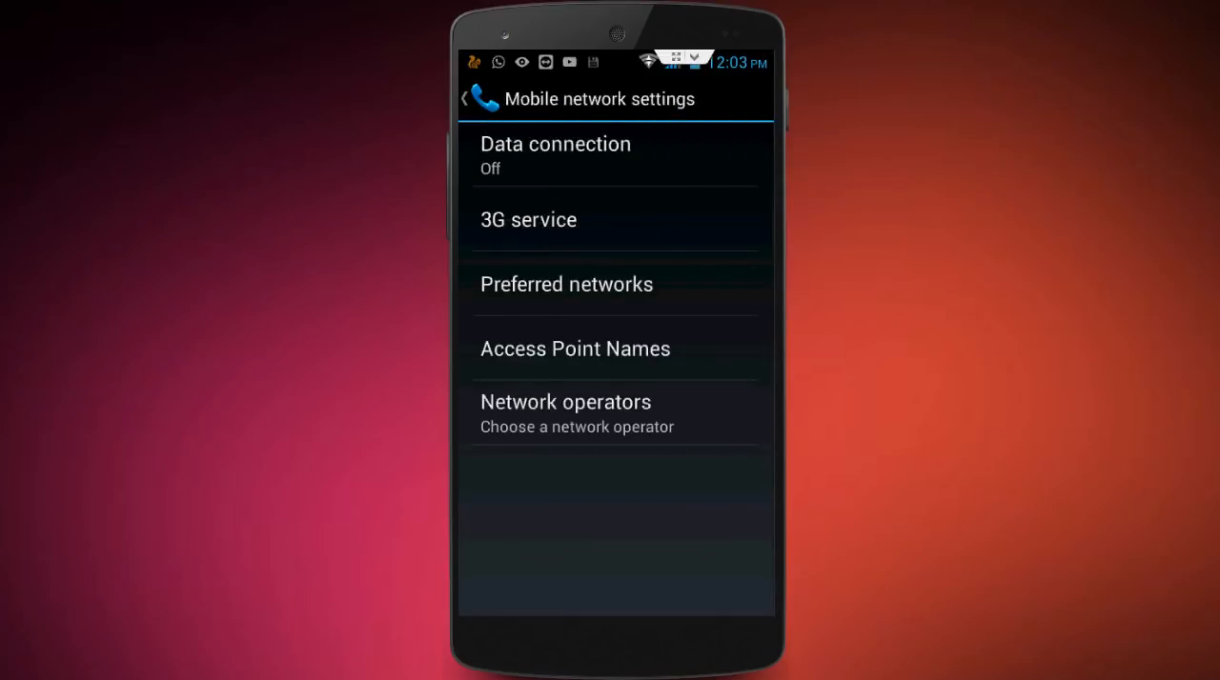
Reset the Access Point Names (three Vodafone entries) to their defaults
click(575, 349)
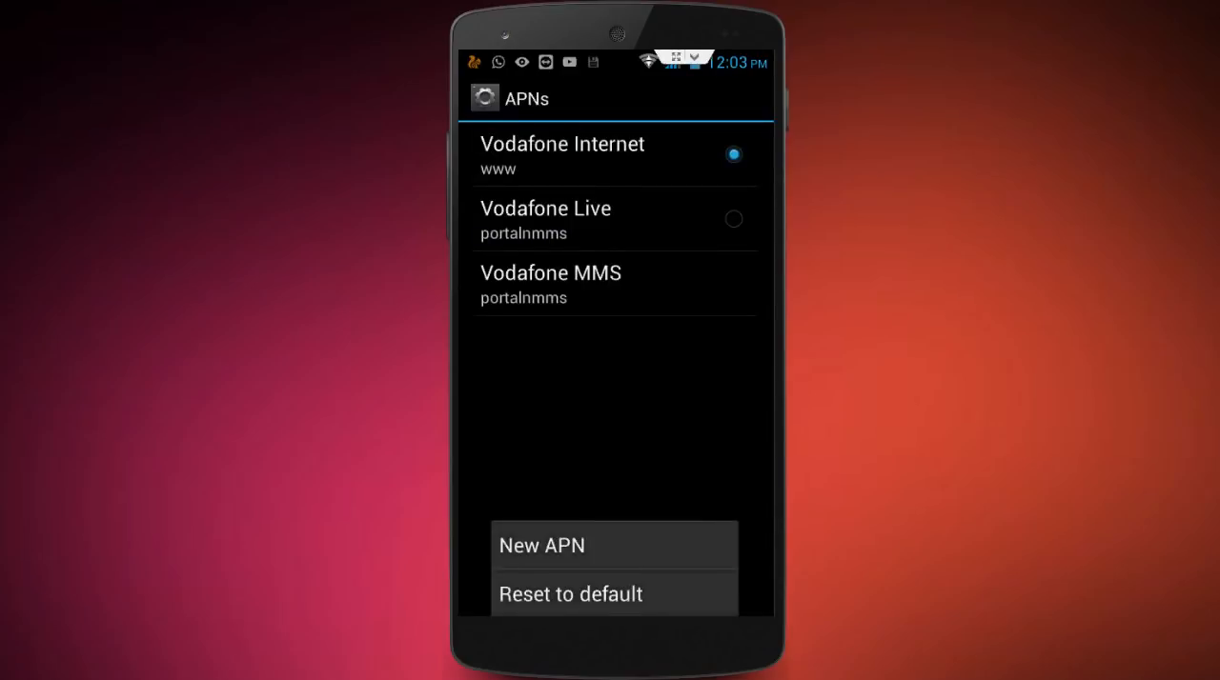
click(571, 595)
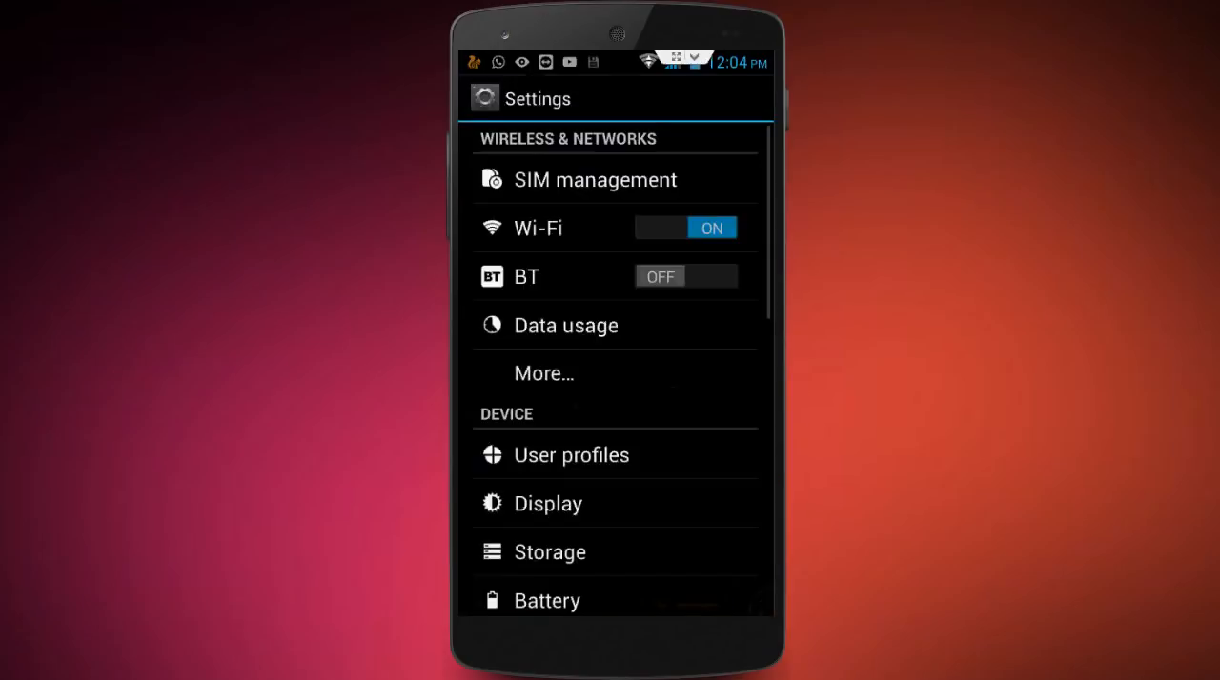
Locate Instagram in the full Apps list and show its app info page
scroll(down, 3)
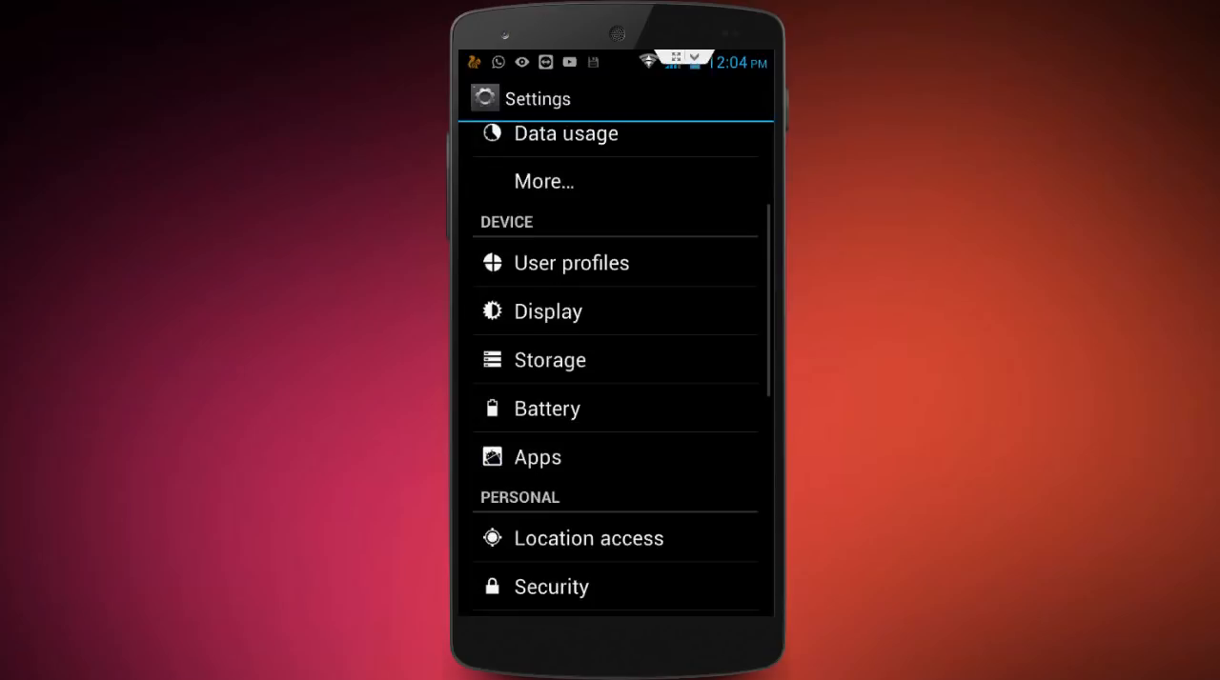
click(538, 455)
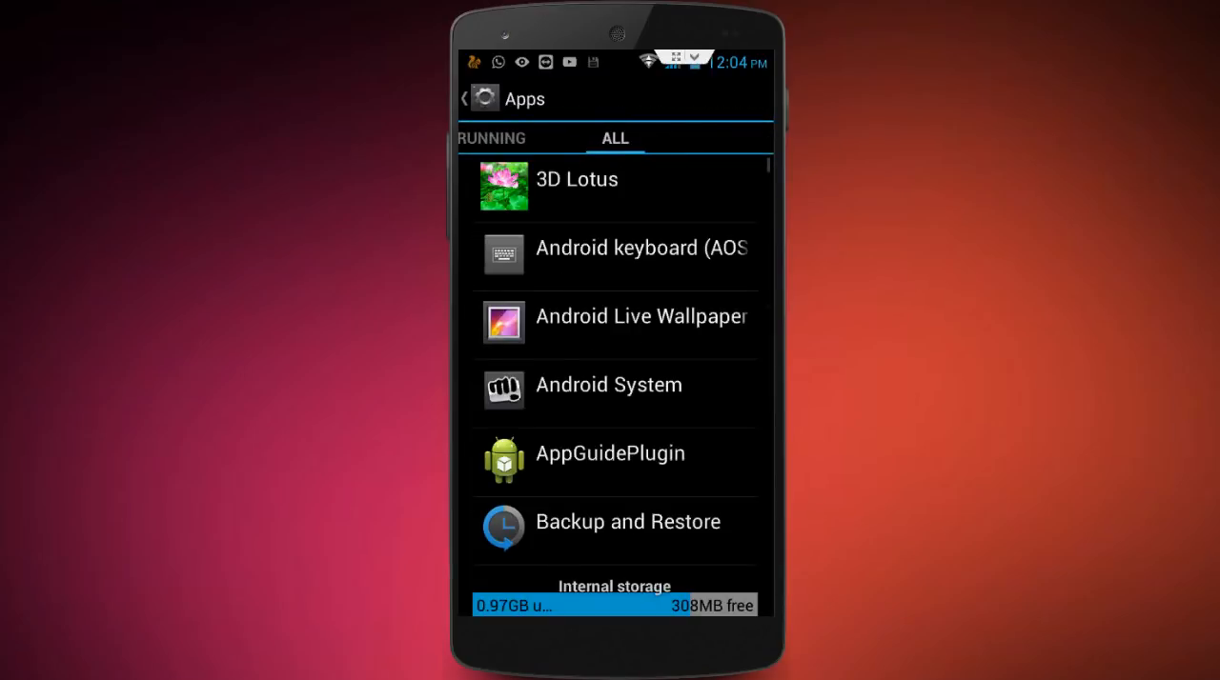
scroll(down, 3)
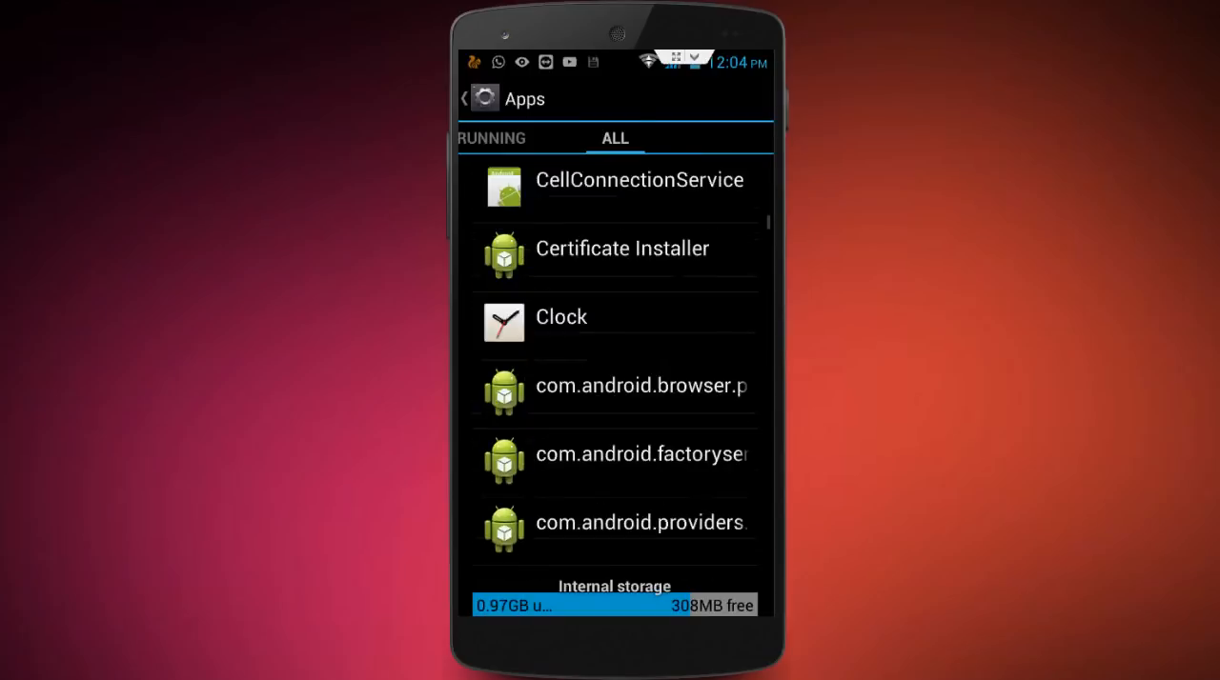
scroll(down, 3)
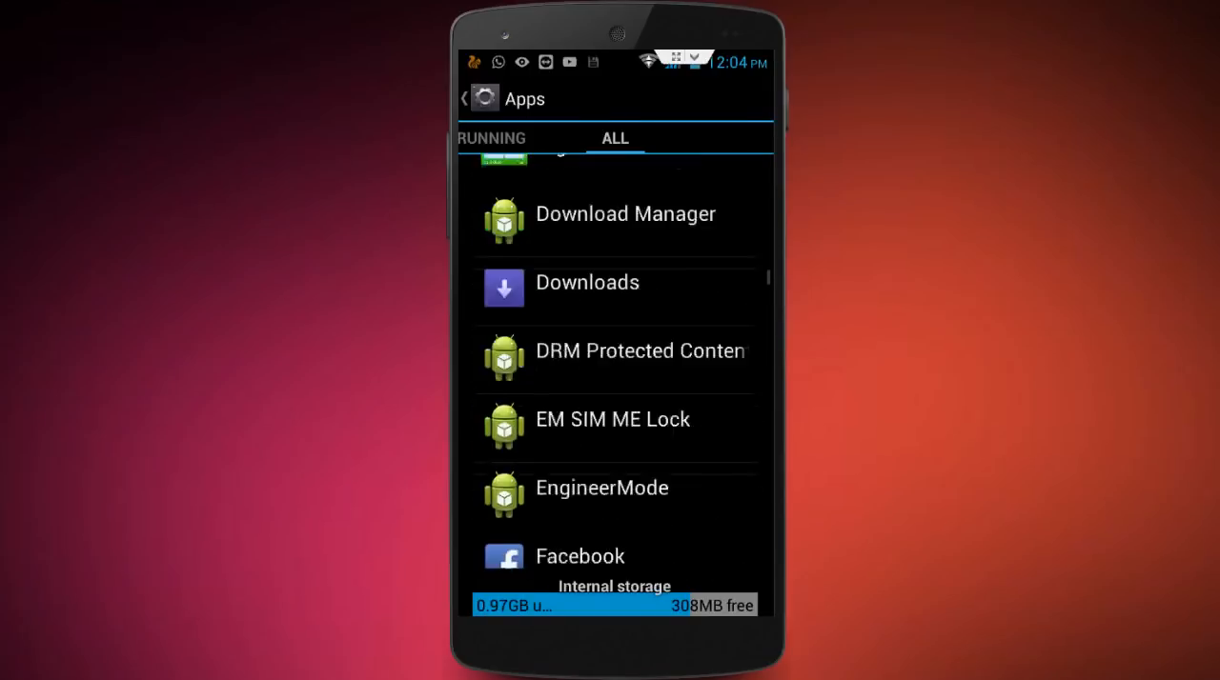
scroll(down, 3)
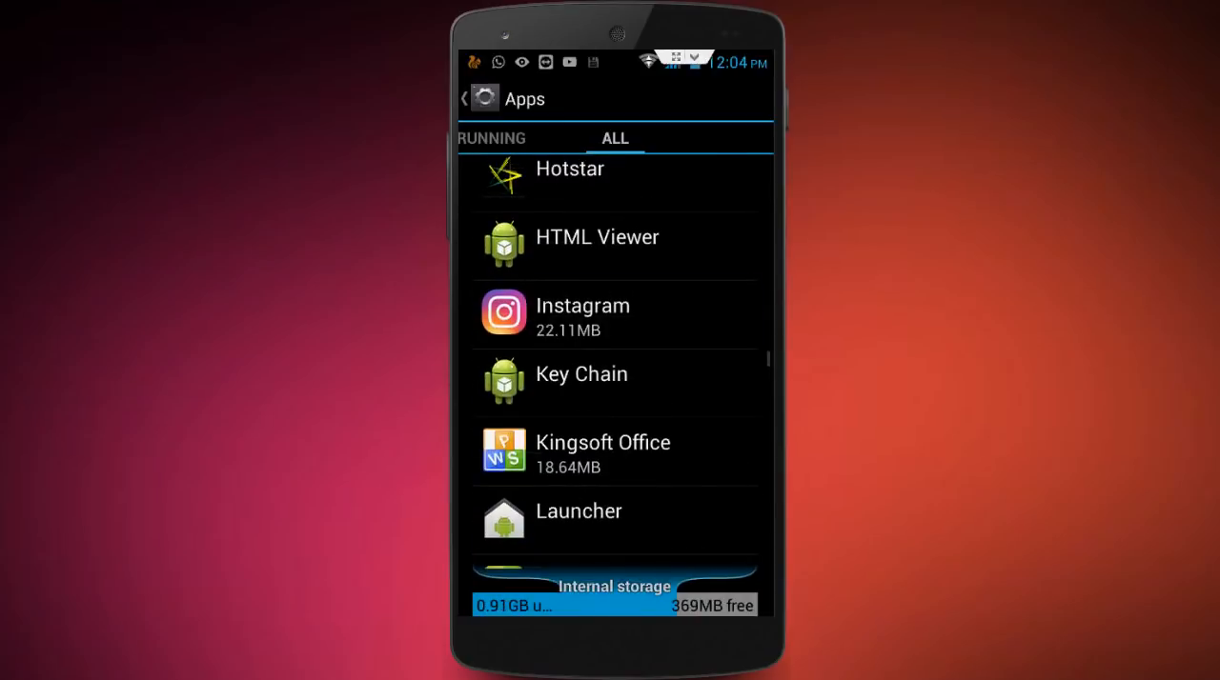
click(616, 314)
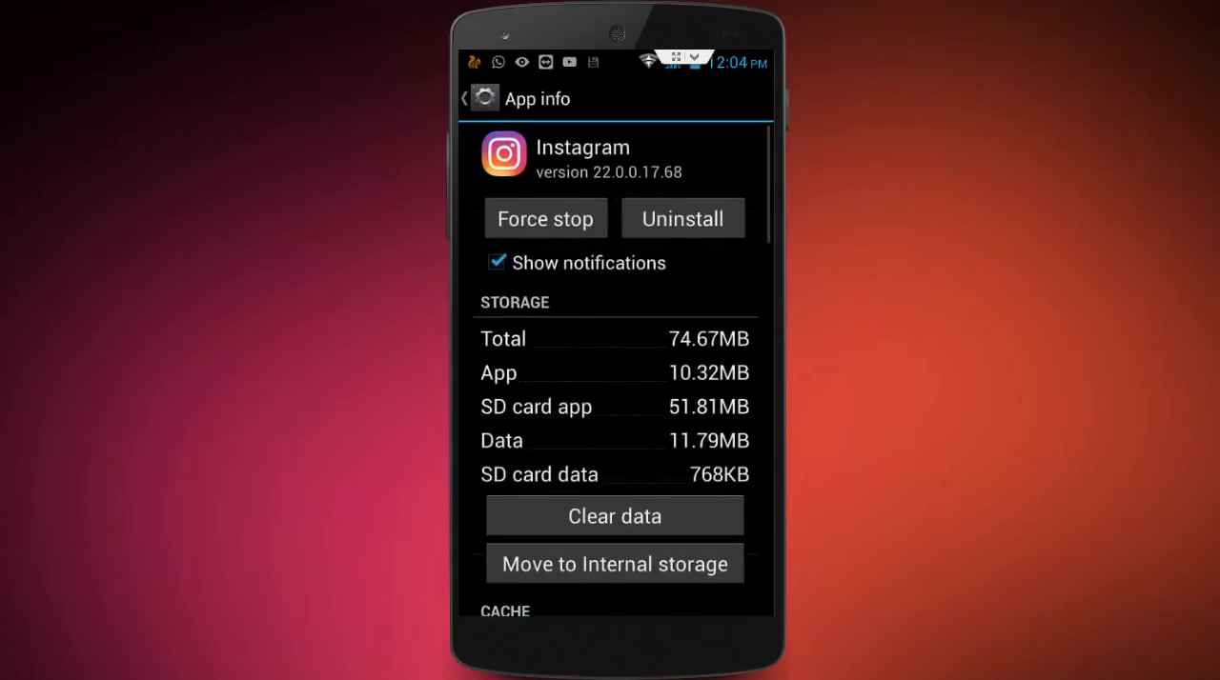
Clear Instagram's cache to zero and request deleting all its app data
scroll(down, 3)
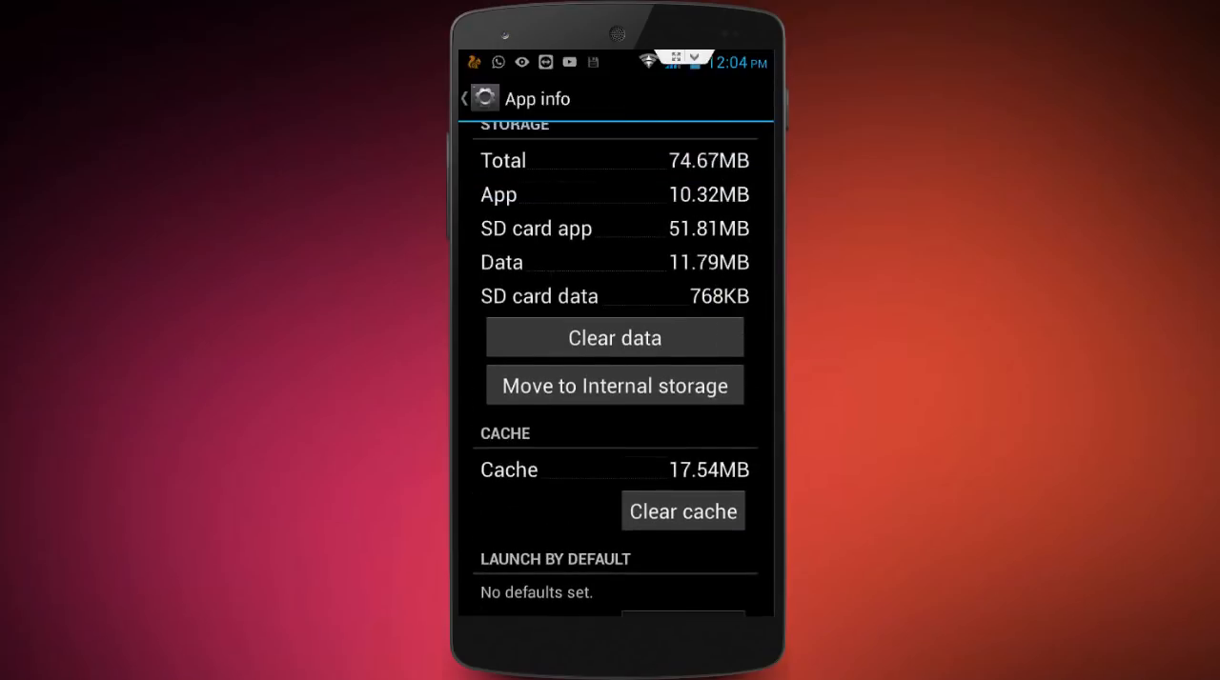
click(614, 336)
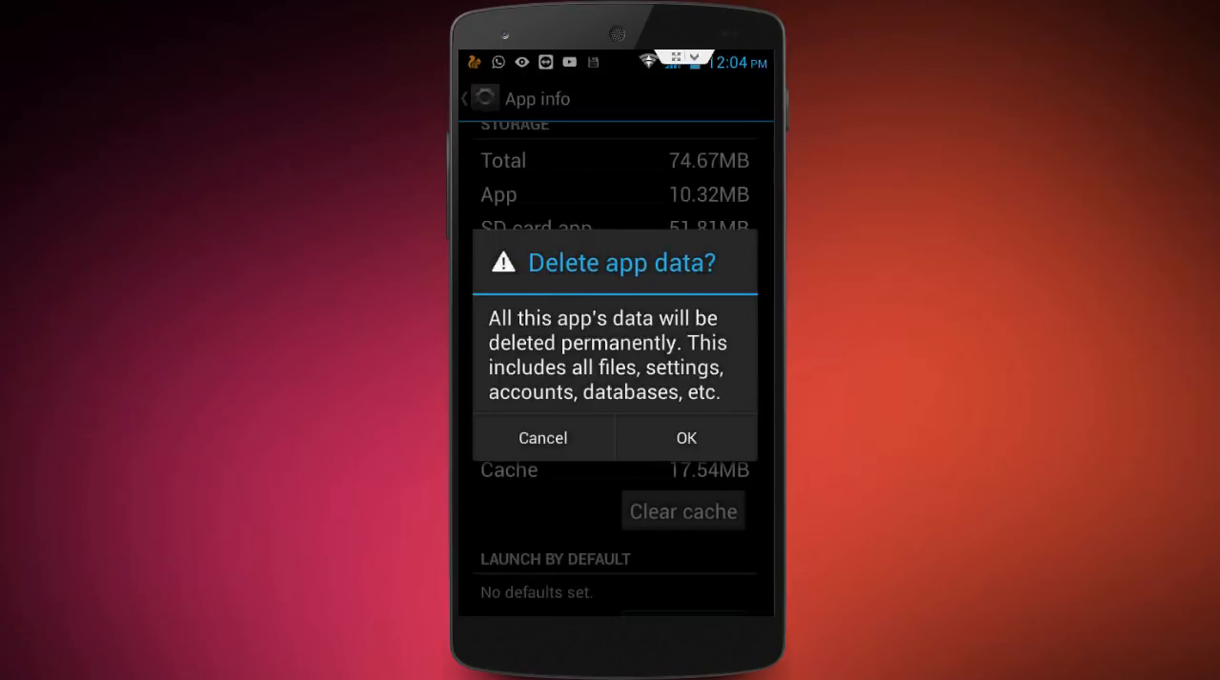
click(682, 510)
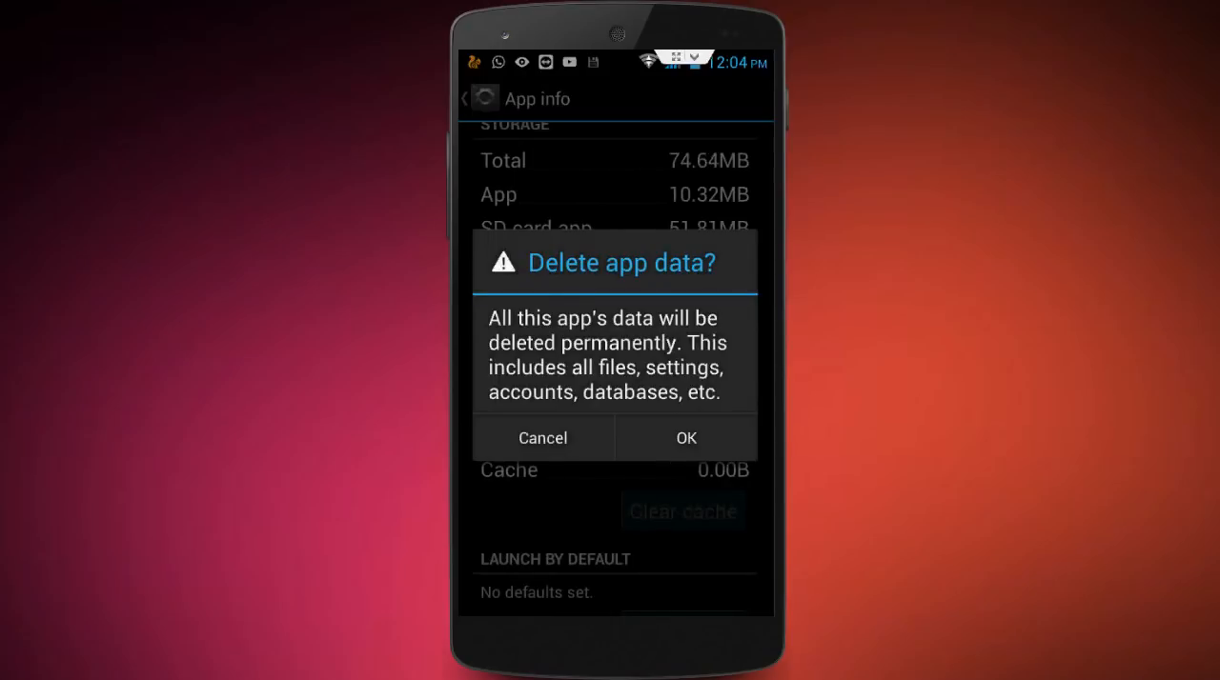